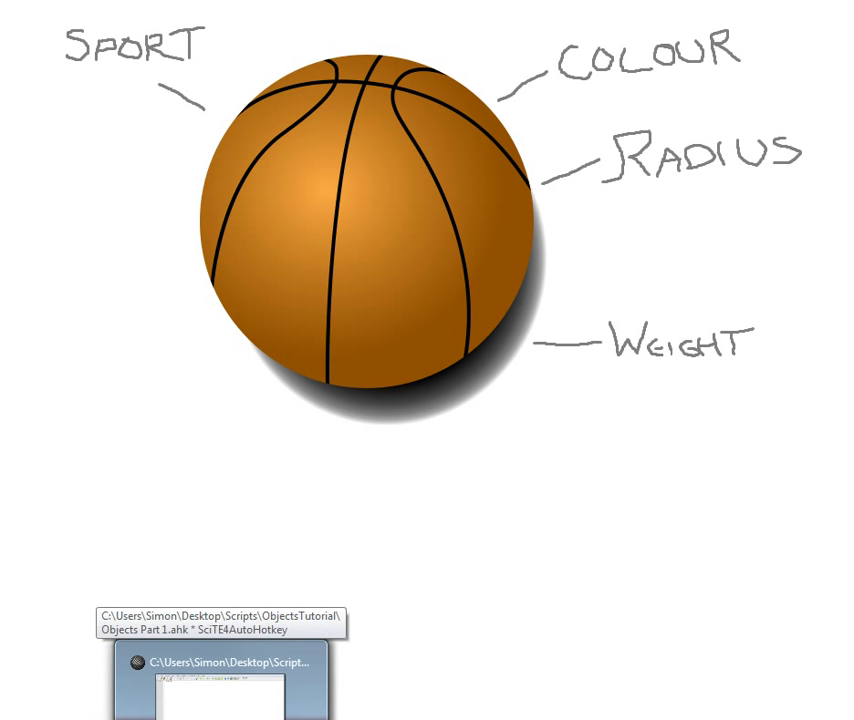
Return to the script editor and begin the var := "Basketball" line.
{"action": "type", "text": "var := \"Basketball"}
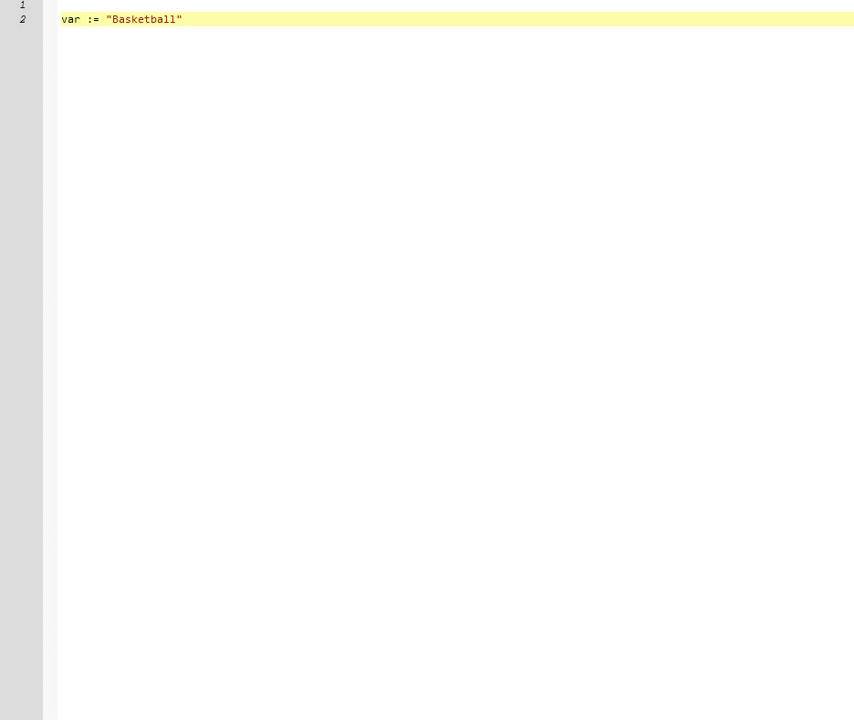
Finish var := "Basketball" with a '; variable' comment and draft Ball_Color := "Orange".
{"action": "type", "text": "Basket"}
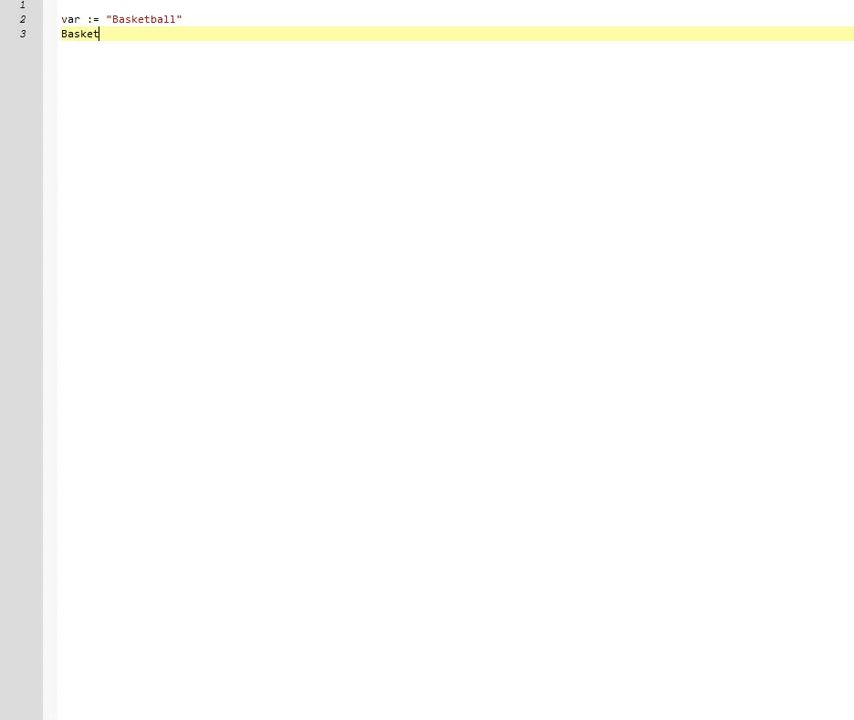
{"action": "type", "text": "Ball_Co"}
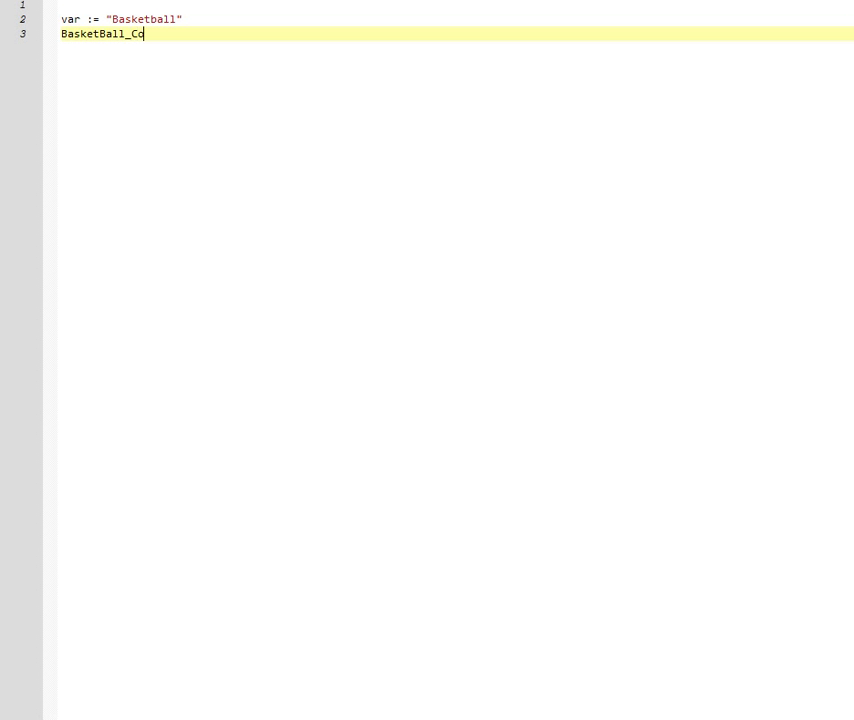
{"action": "type", "text": "lor := \"Orange\""}
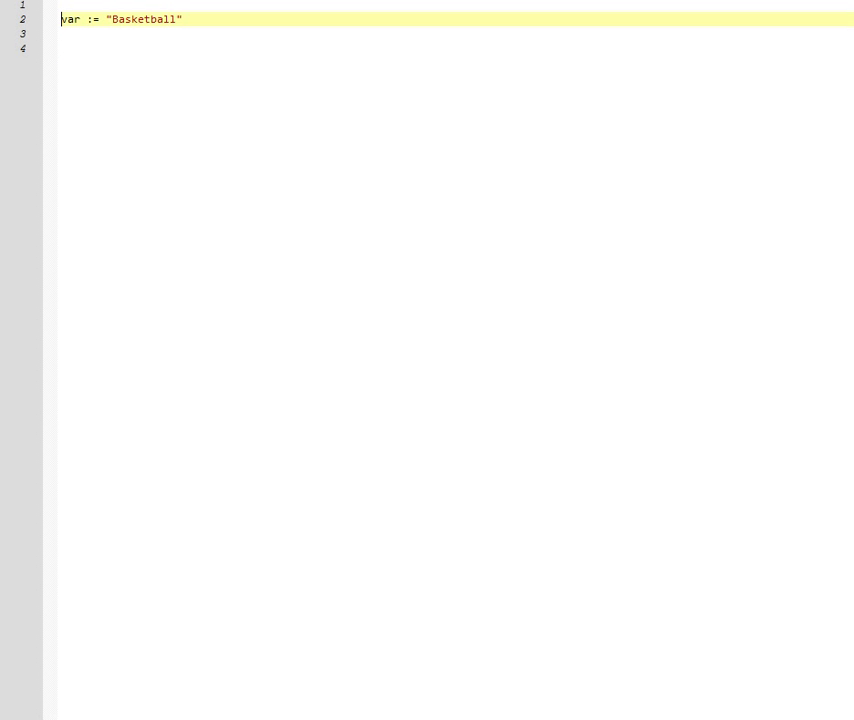
{"action": "type", "text": "; variable"}
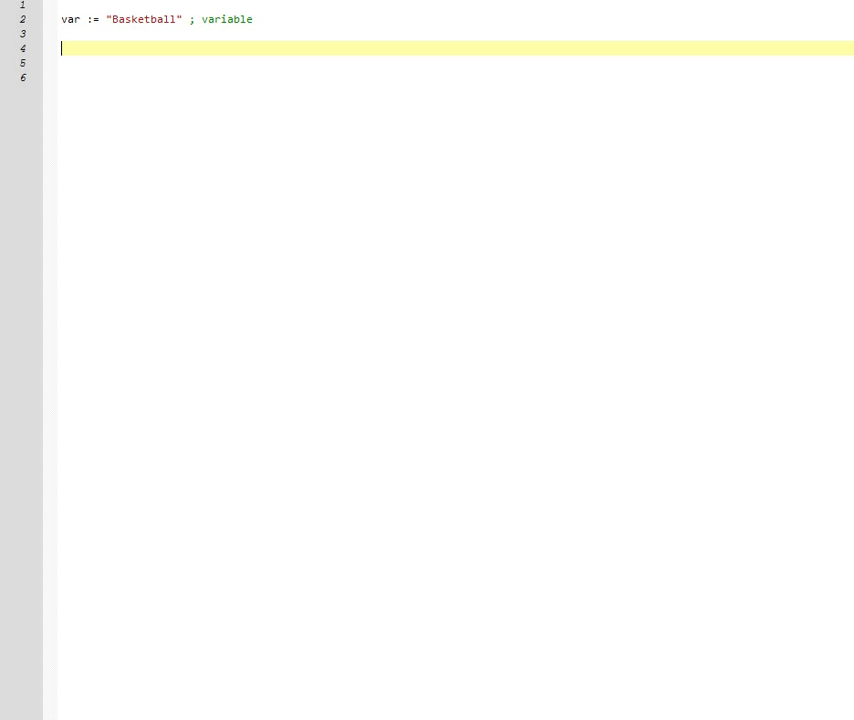
Add Color := "Orange" ; color and Weight := 600 ; grams below the divider.
{"action": "type", "text": "Color := \"ora"}
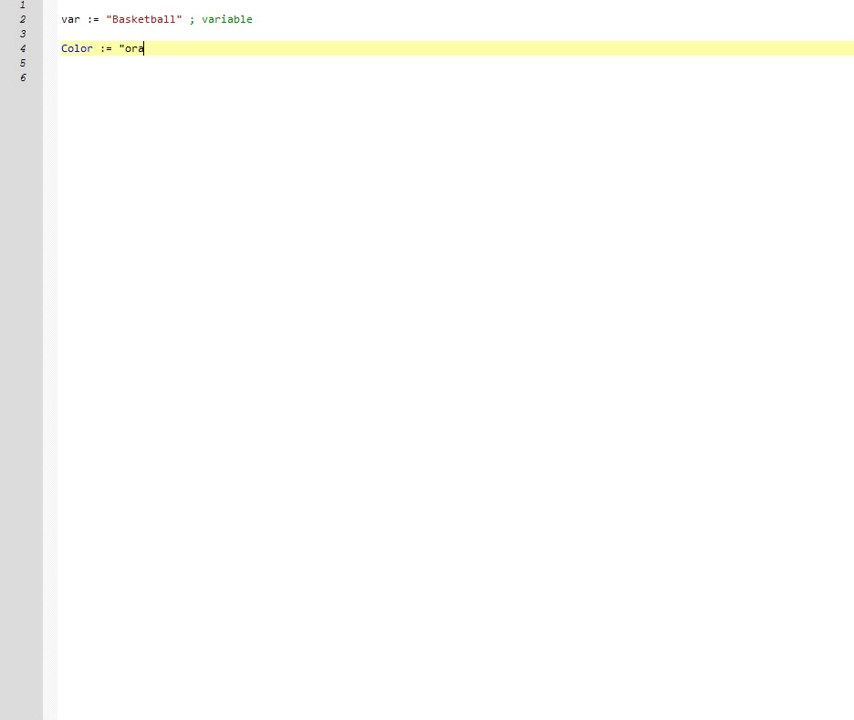
{"action": "type", "text": "nge\""}
{"action": "left_click", "coordinate": [456, 62]}
{"action": "type", "text": "Weight :="}
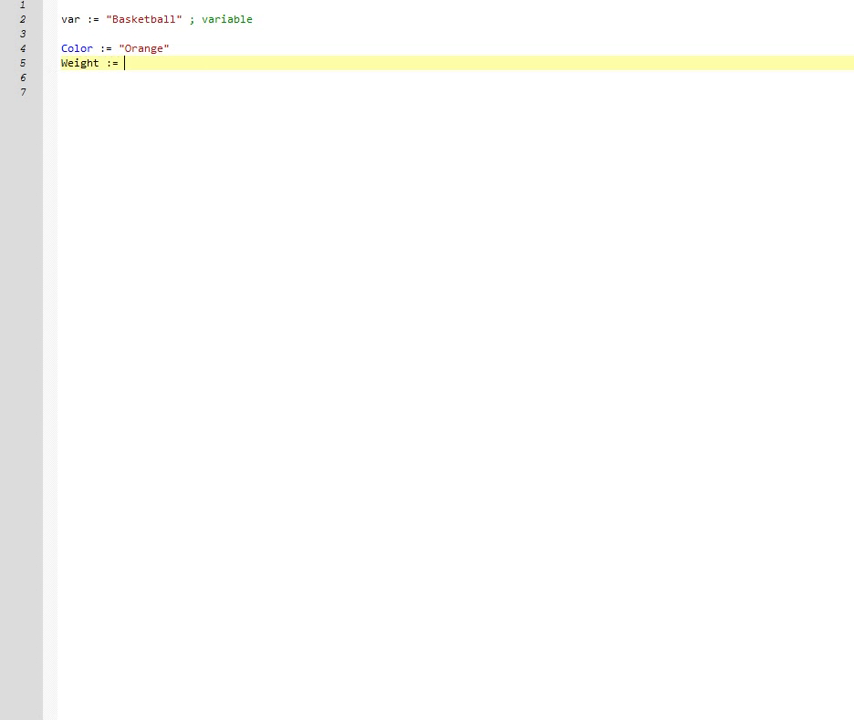
{"action": "type", "text": "600 ; grams"}
{"action": "type", "text": "; ------"}
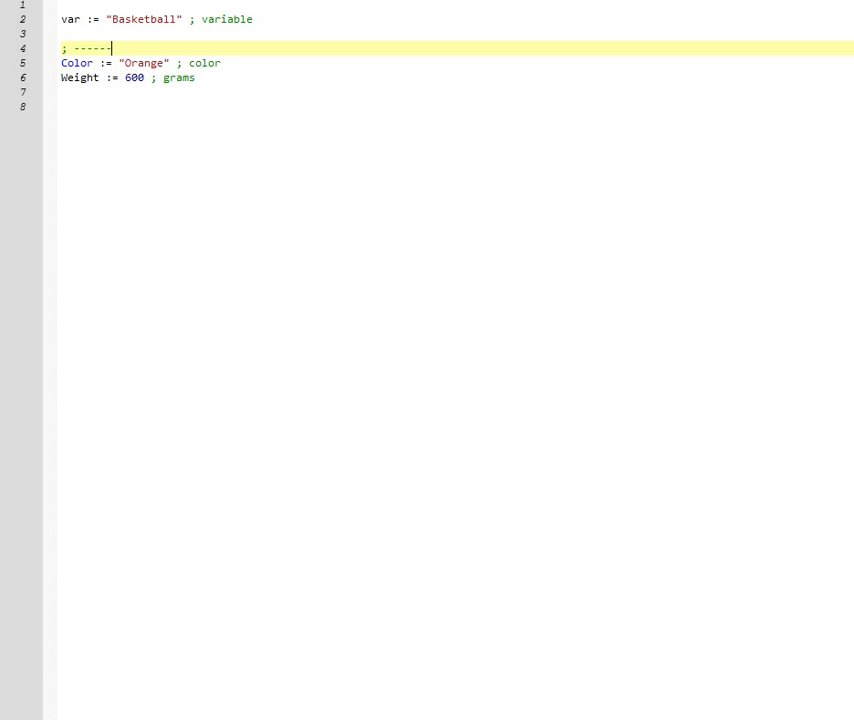
{"action": "left_click", "coordinate": [196, 80]}
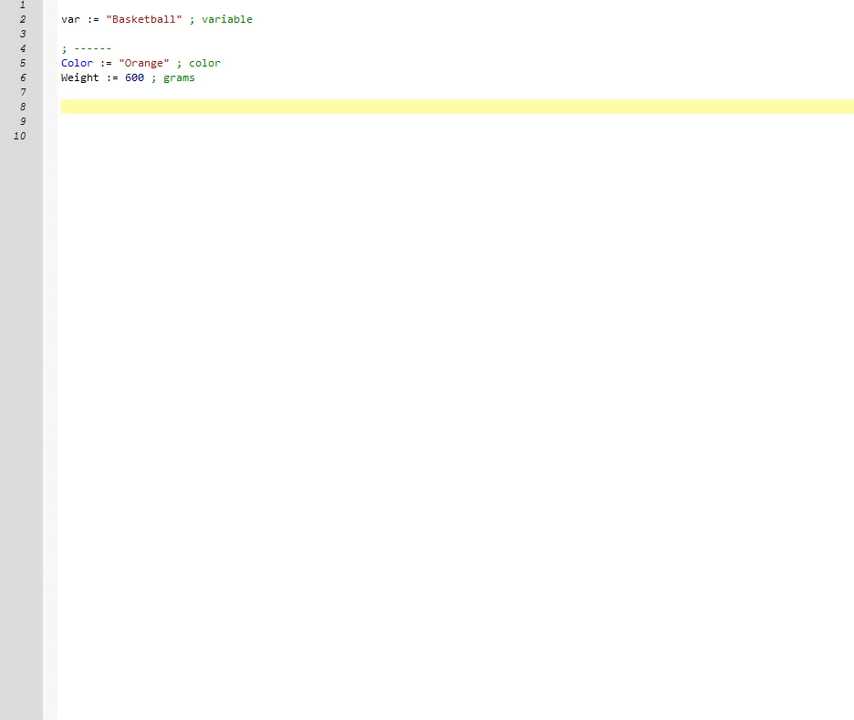
Write a '; Object!' comment followed by an empty Ball := {} definition.
{"action": "type", "text": "; Ob"}
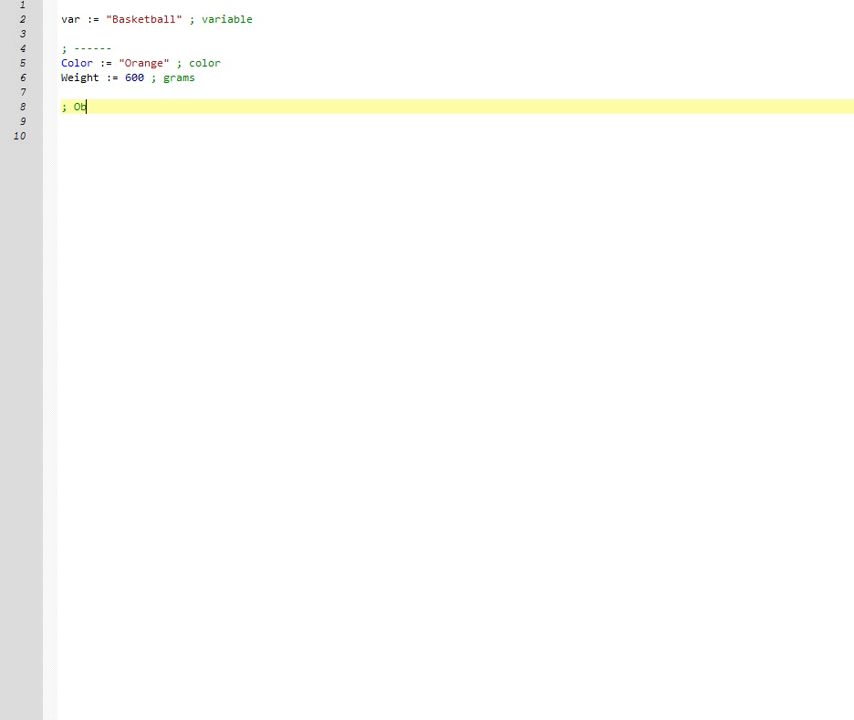
{"action": "type", "text": "bject!"}
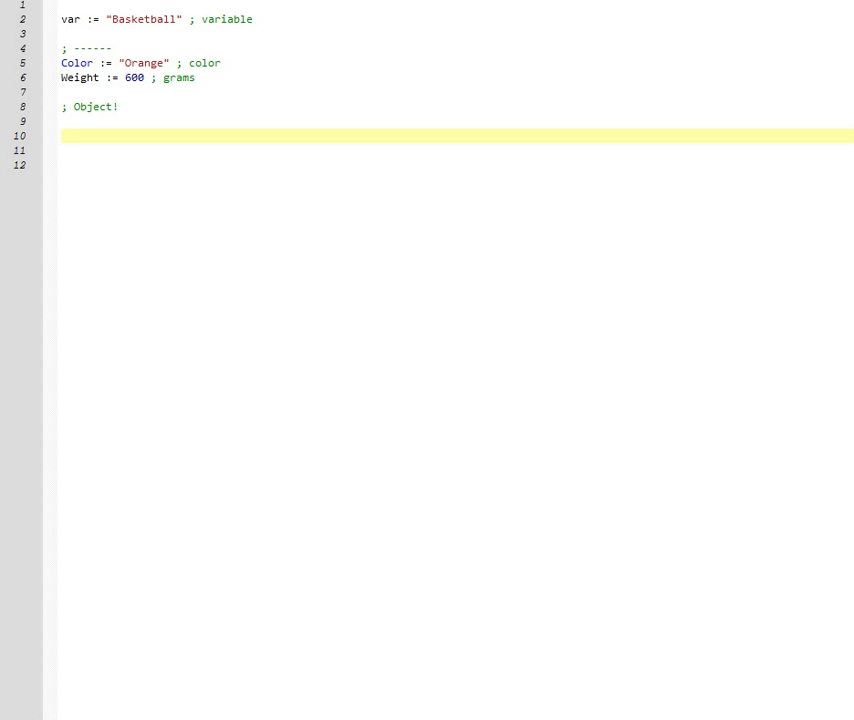
{"action": "type", "text": "Ball :="}
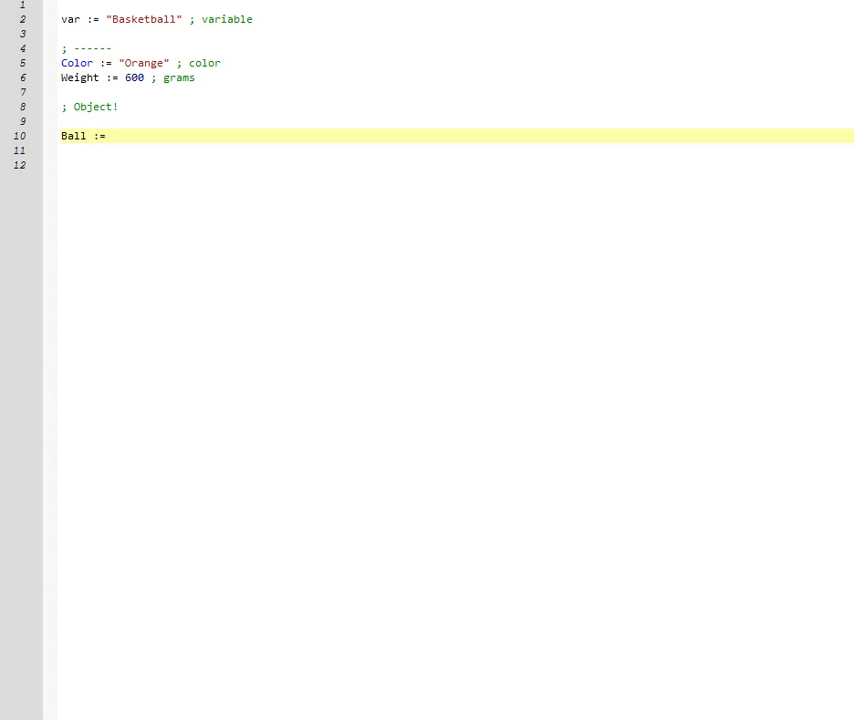
{"action": "type", "text": "{"}
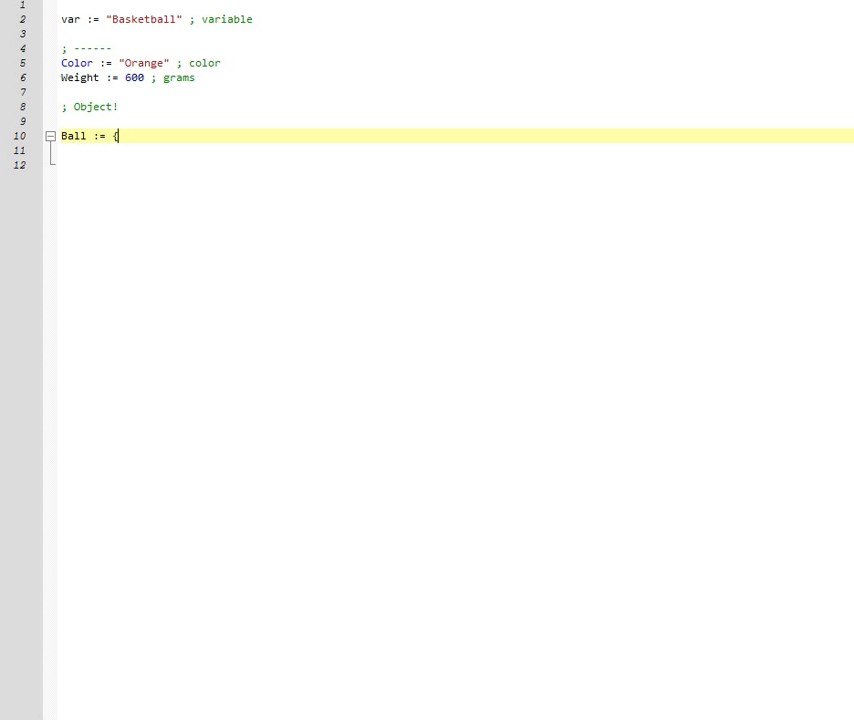
{"action": "type", "text": "}"}
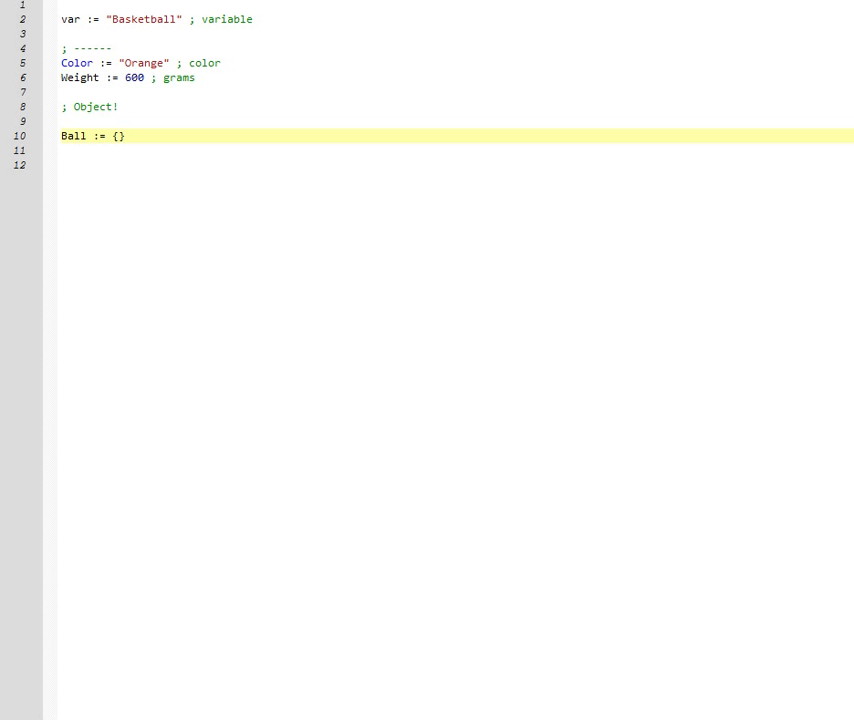
Fill the braces with Color: "Orange", Weight: 600 and append '; Defines an object'.
{"action": "left_click", "coordinate": [118, 136]}
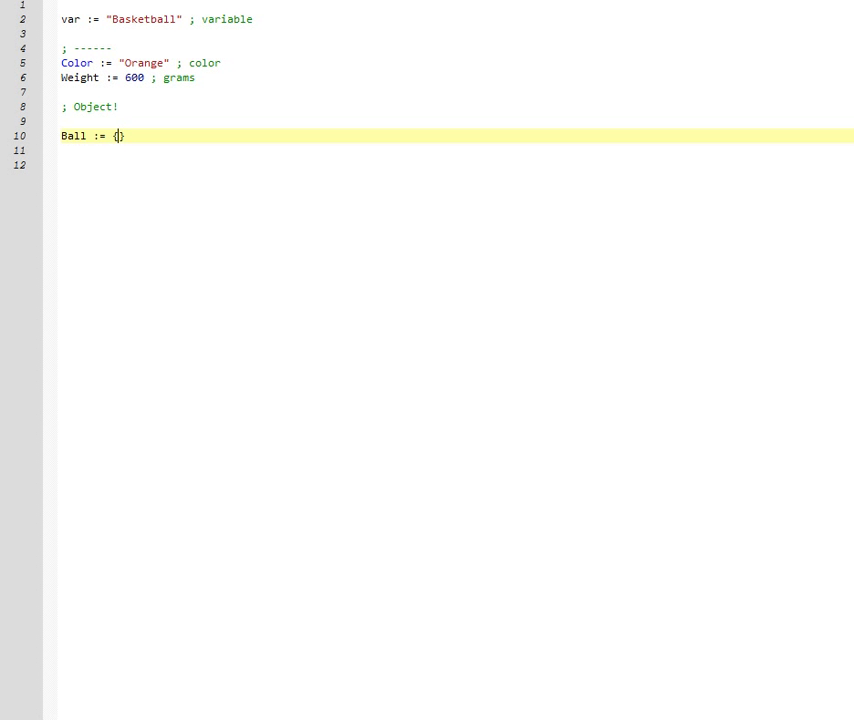
{"action": "type", "text": "Color:"}
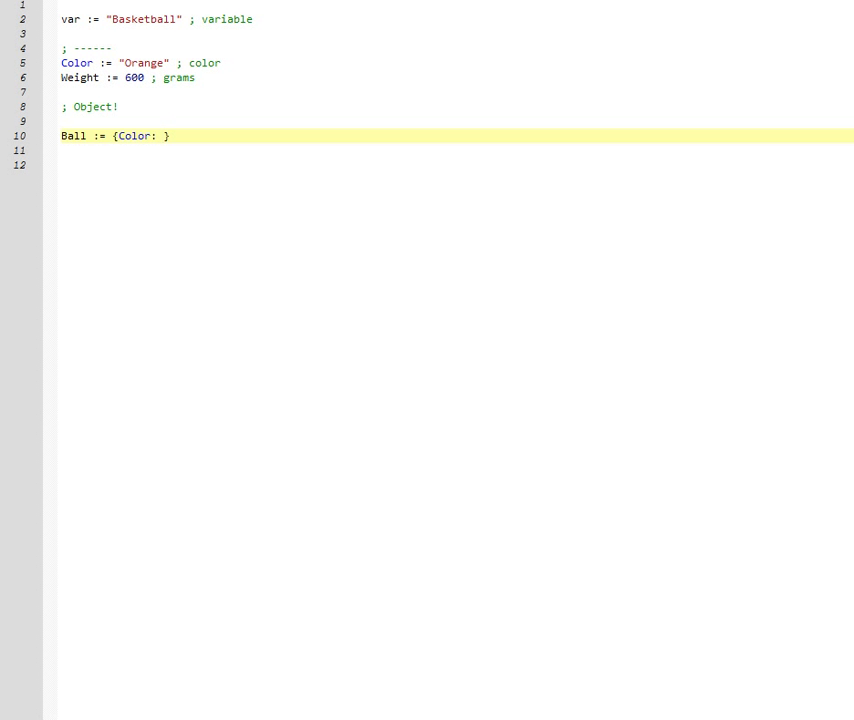
{"action": "type", "text": "\"Orange\""}
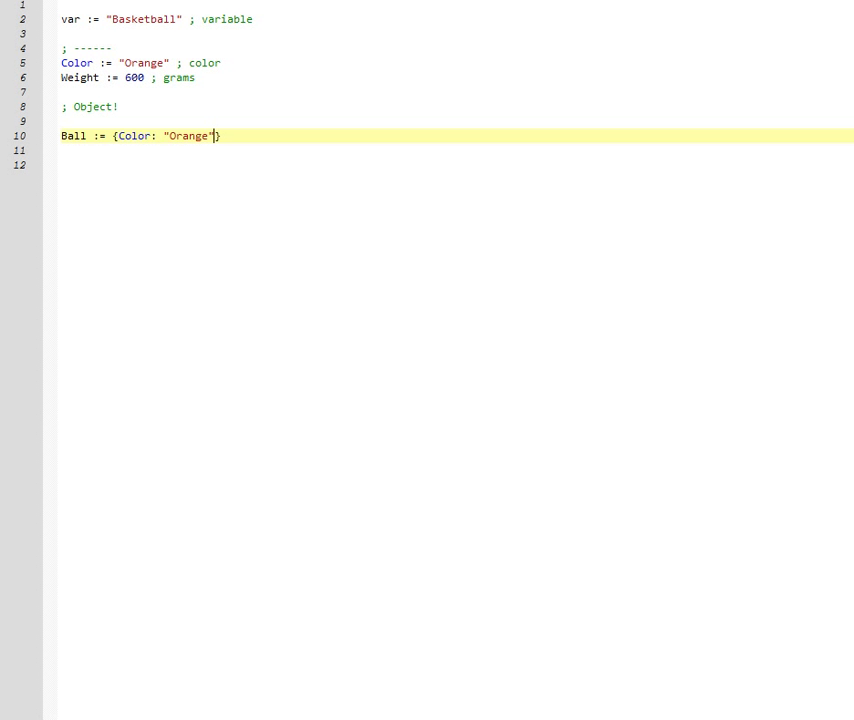
{"action": "type", "text": ", Wie"}
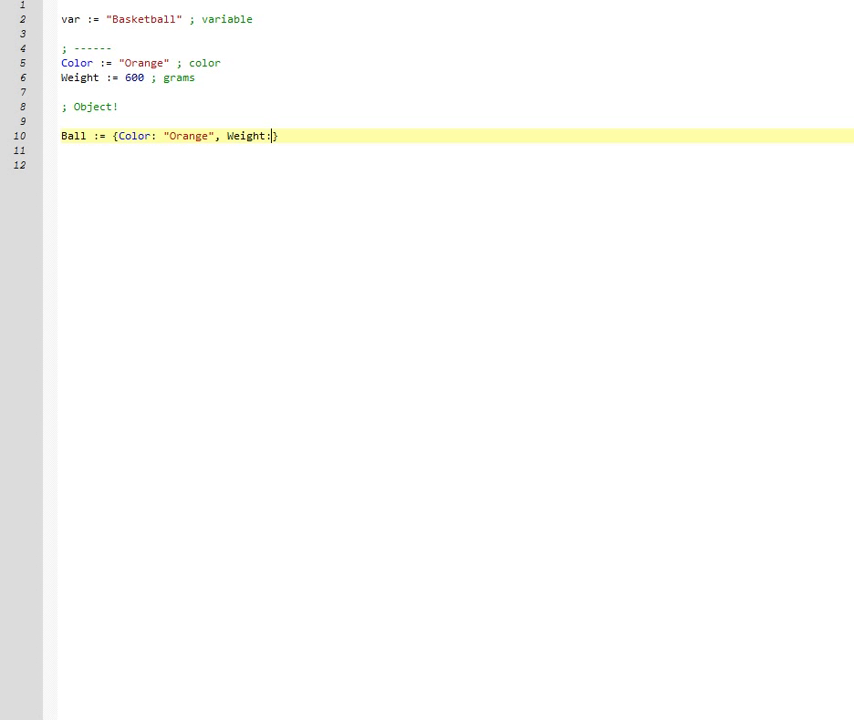
{"action": "type", "text": "600"}
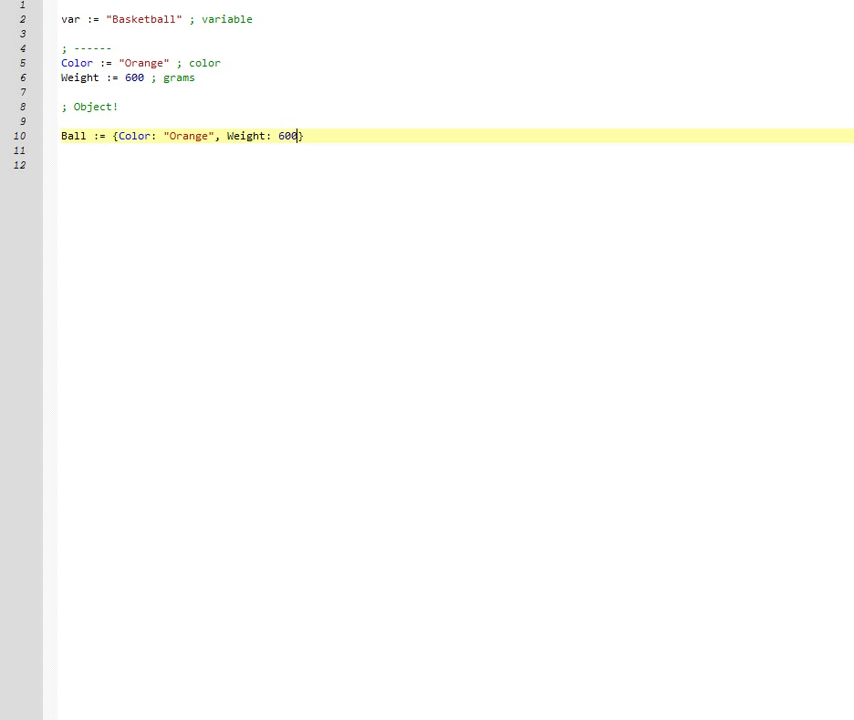
{"action": "type", "text": "; Defines an obje"}
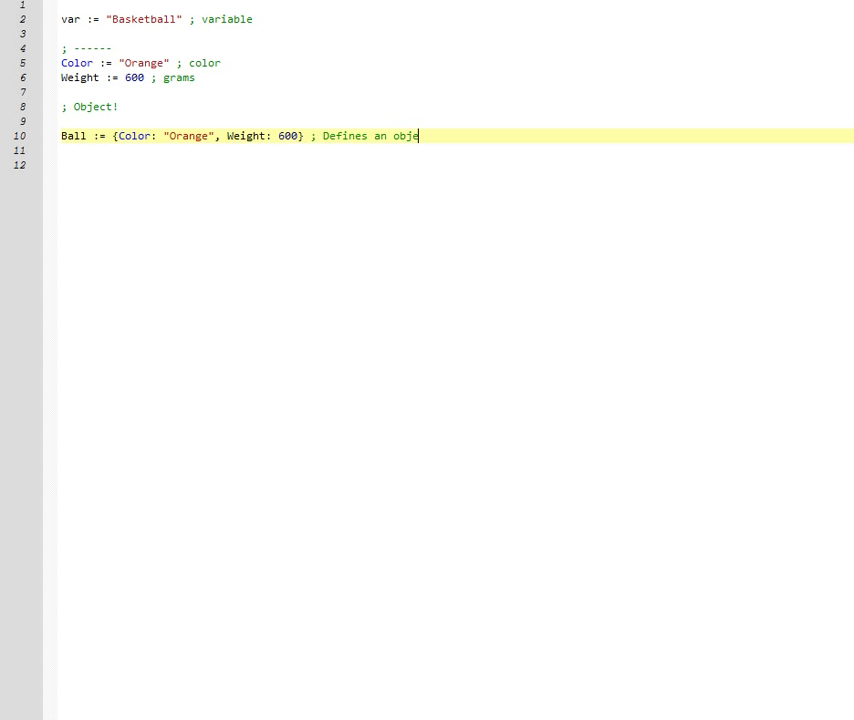
{"action": "type", "text": "ct"}
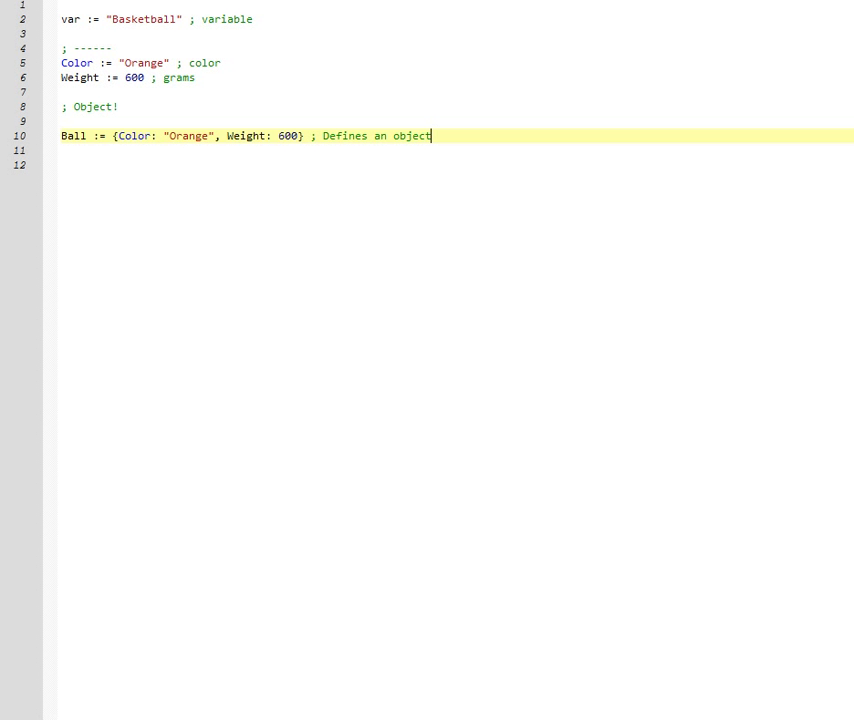